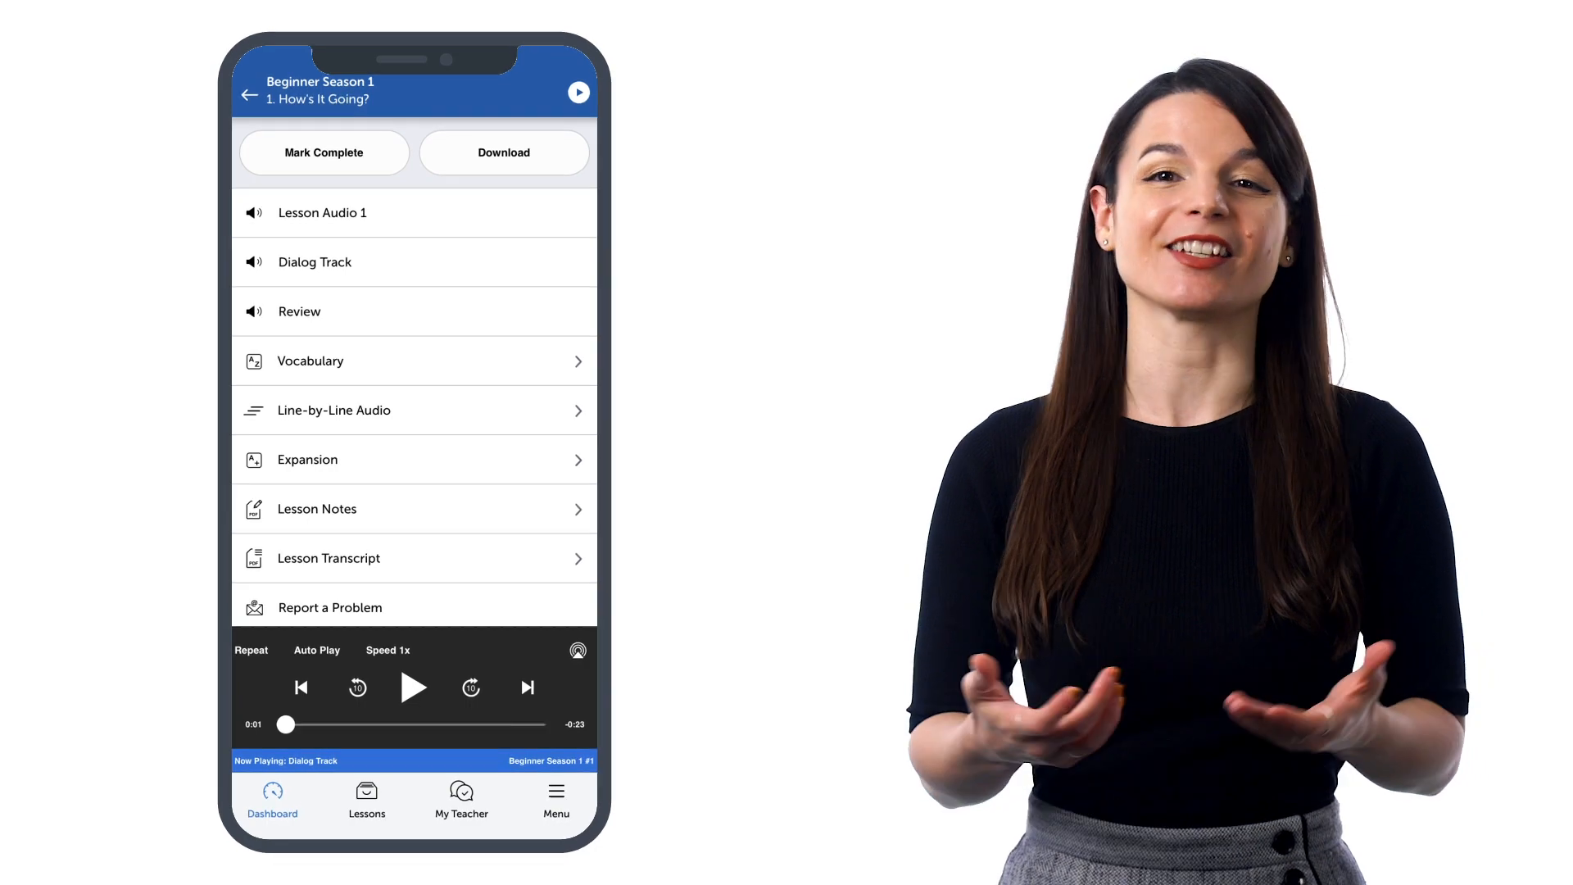
- Open the app Settings from the Menu in the bottom bar
{"action": "left_click", "coordinate": [556, 804]}
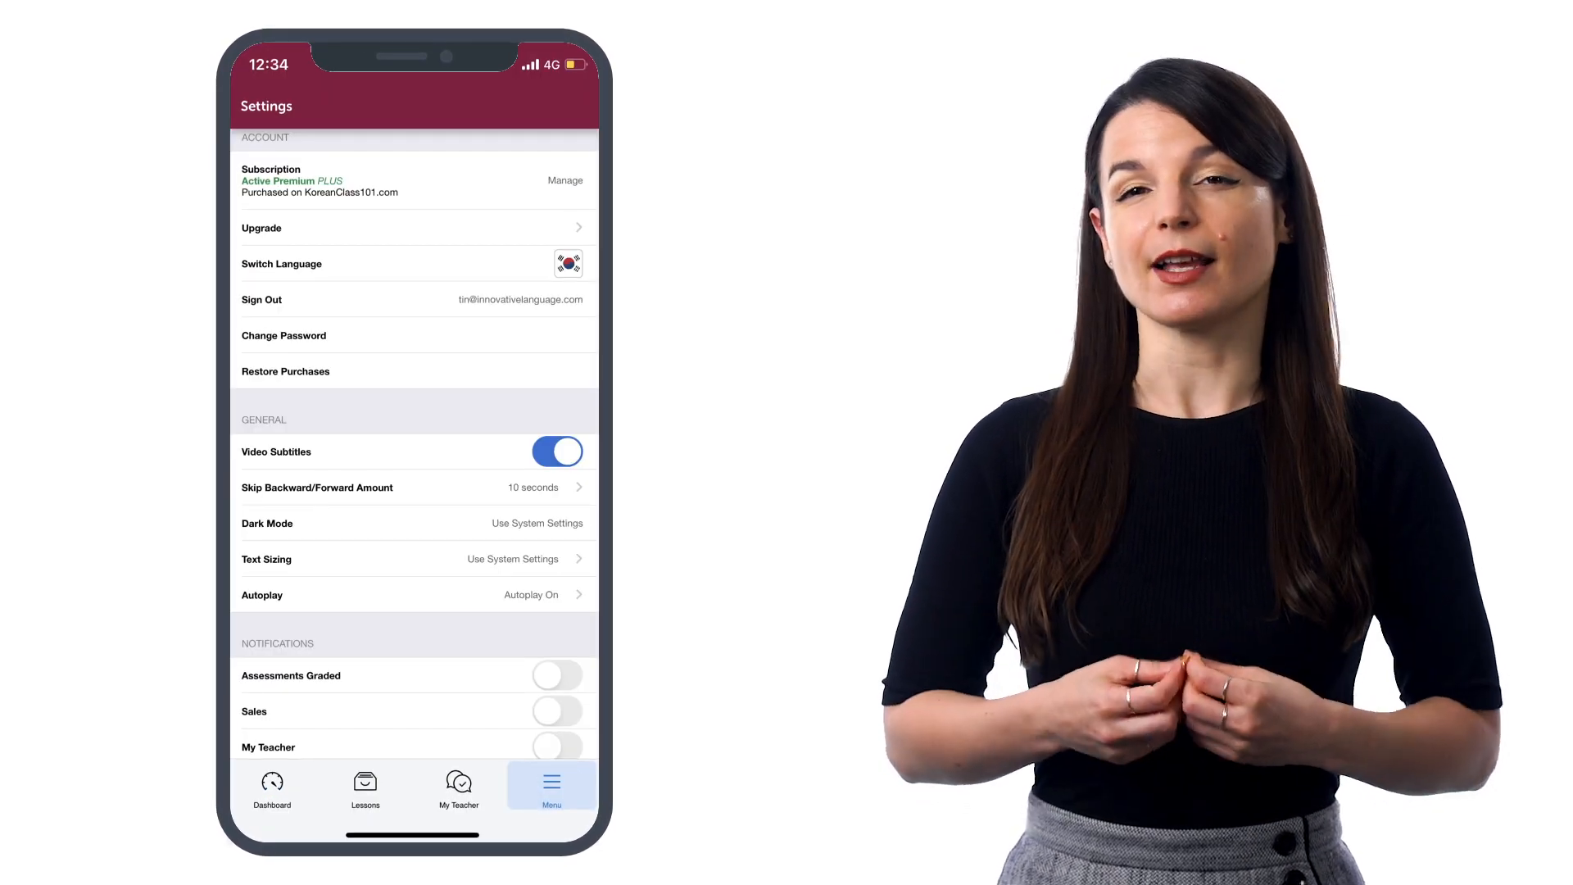
- In Autoplay settings, switch on Autoplay, Main Lesson Media, Dialogue and Play Next Lesson
{"action": "left_click", "coordinate": [414, 594]}
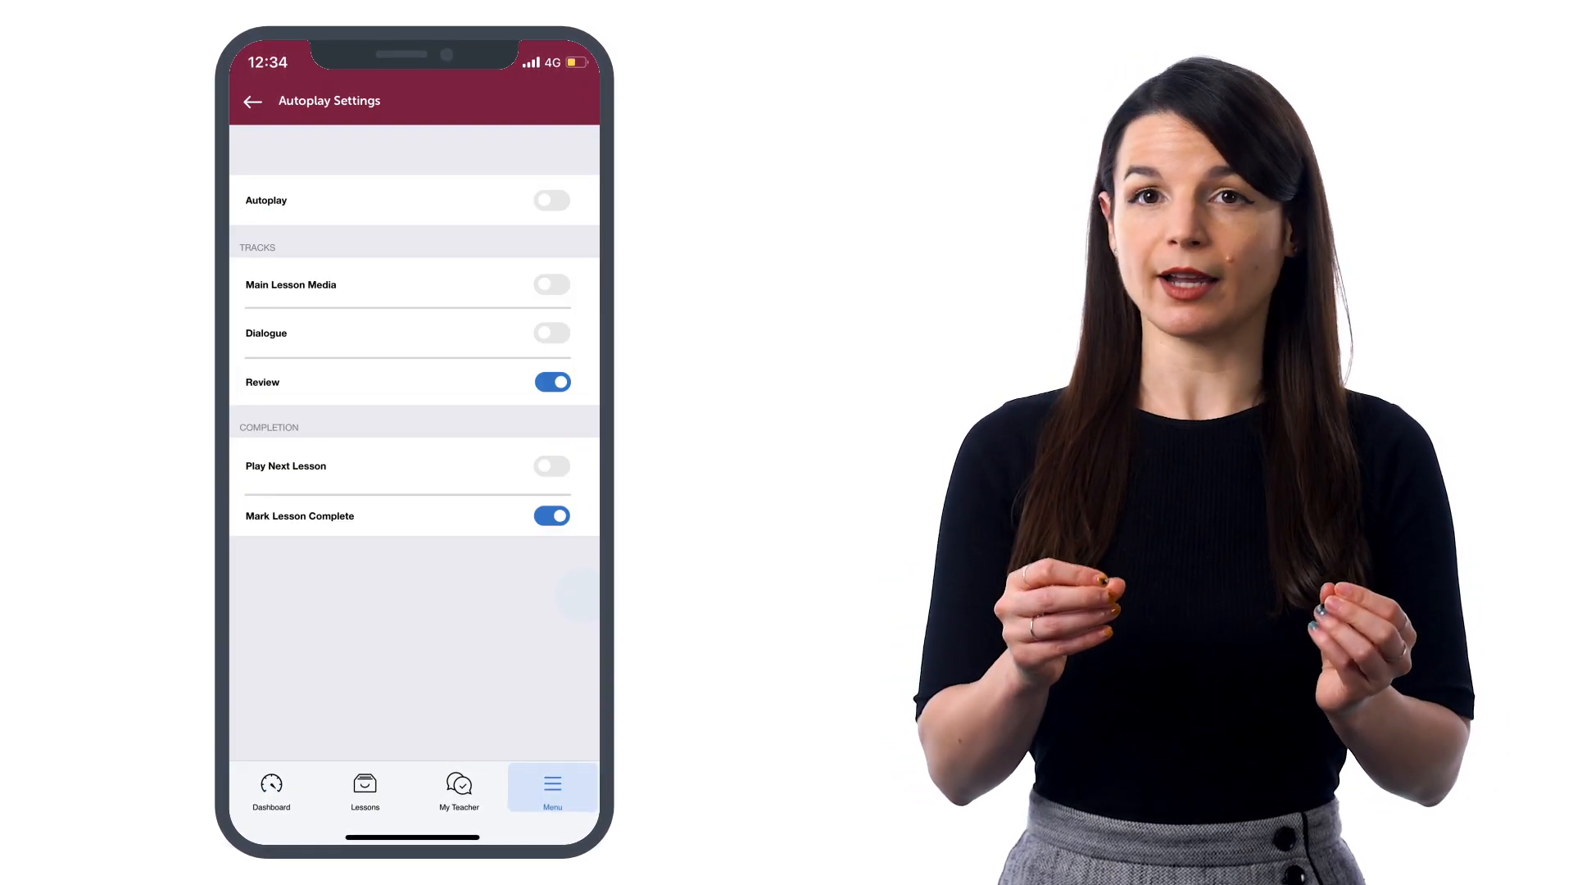
{"action": "left_click", "coordinate": [552, 200]}
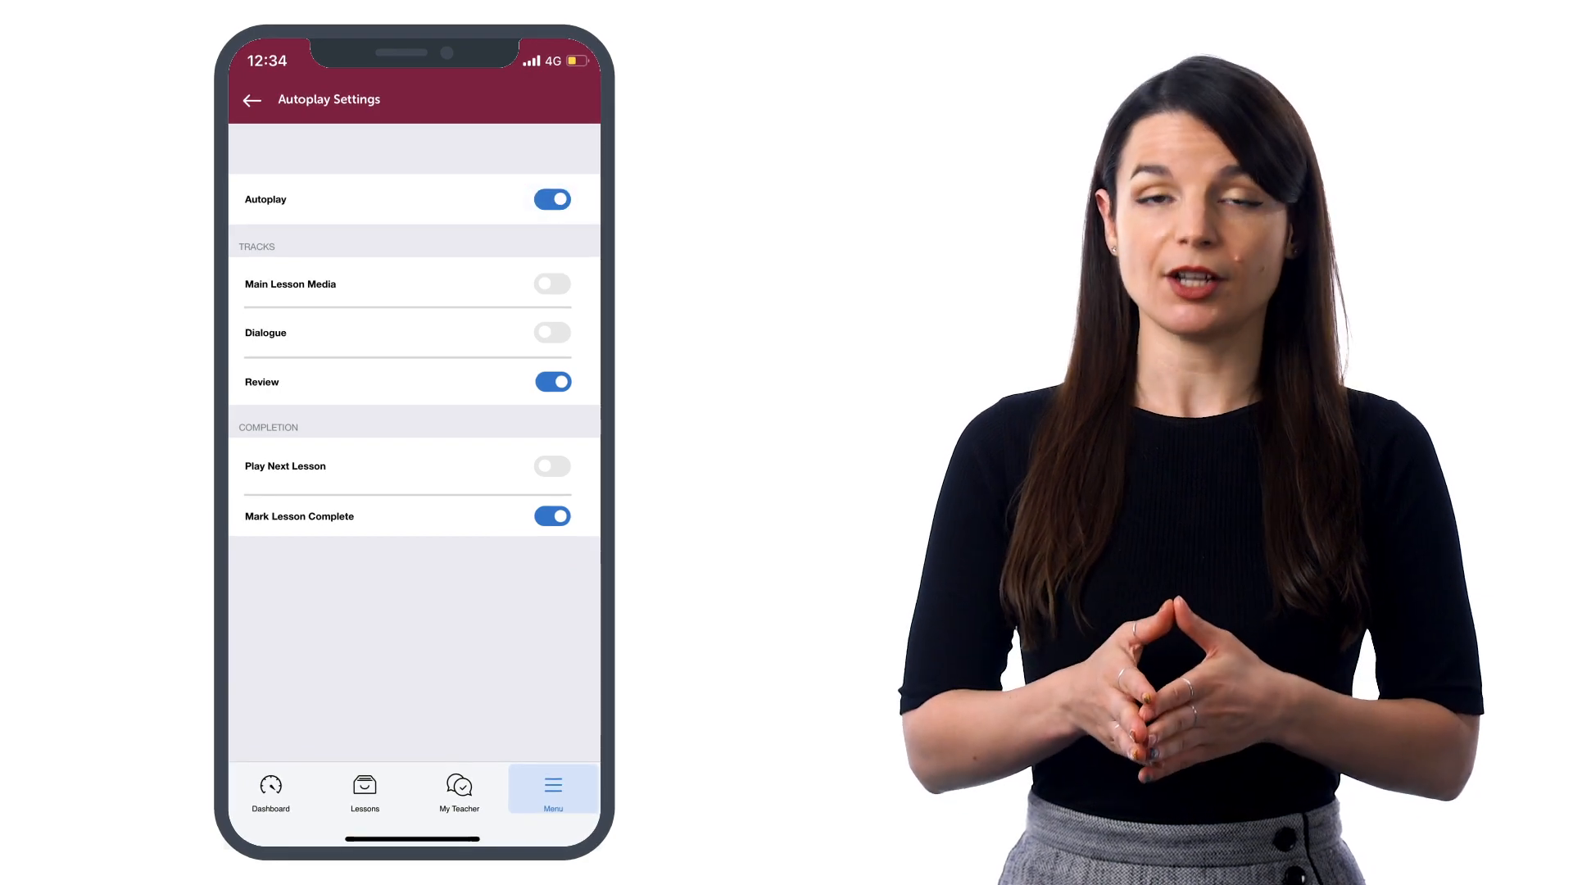
{"action": "left_click", "coordinate": [552, 284]}
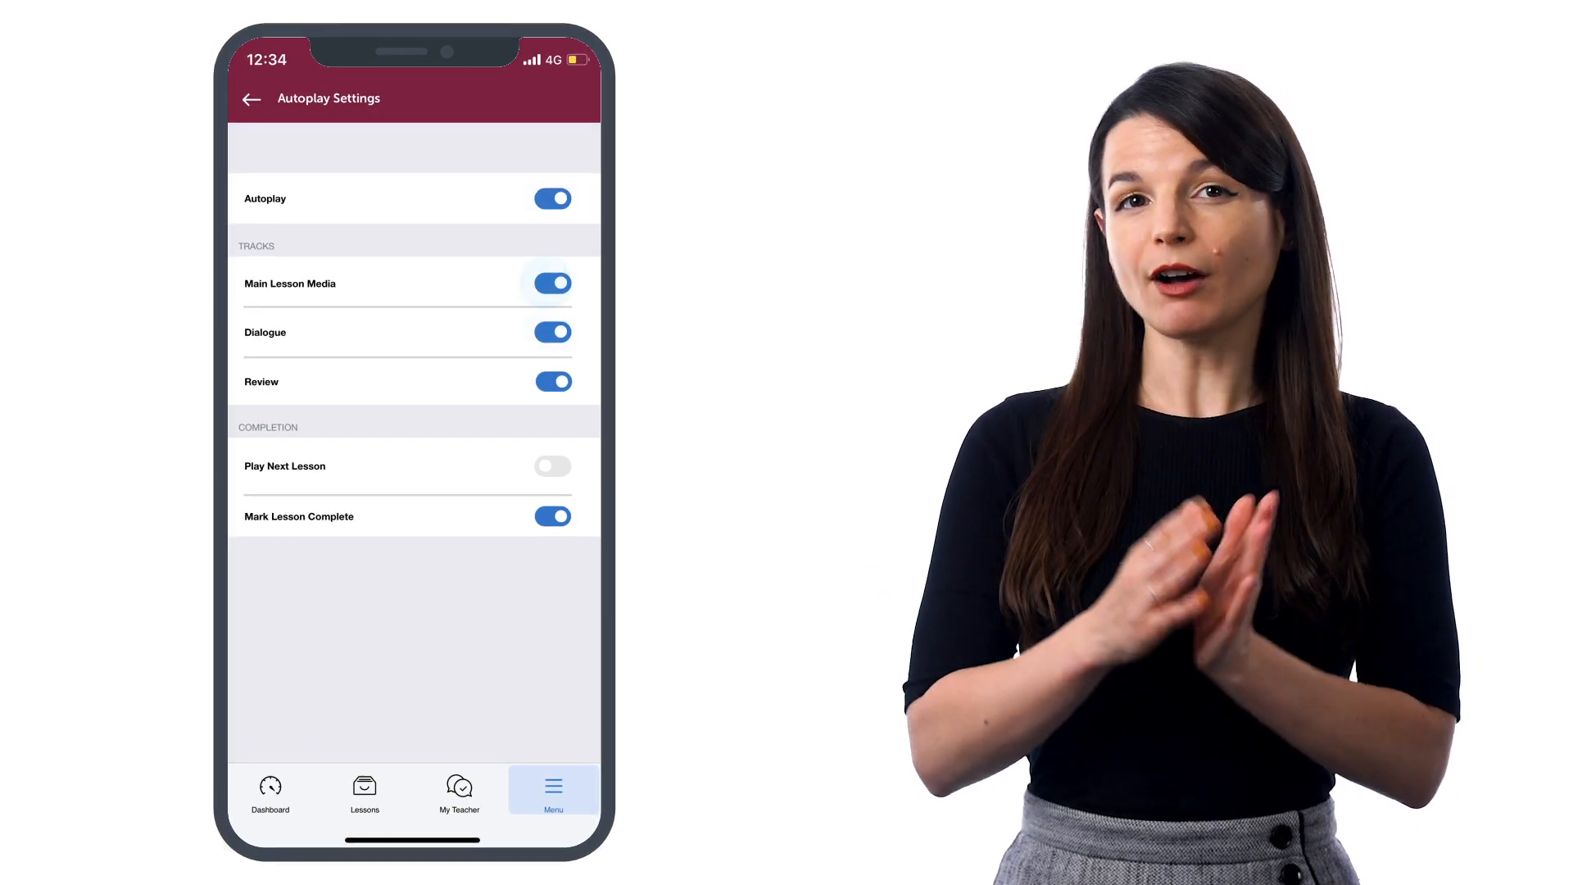
{"action": "left_click", "coordinate": [552, 466]}
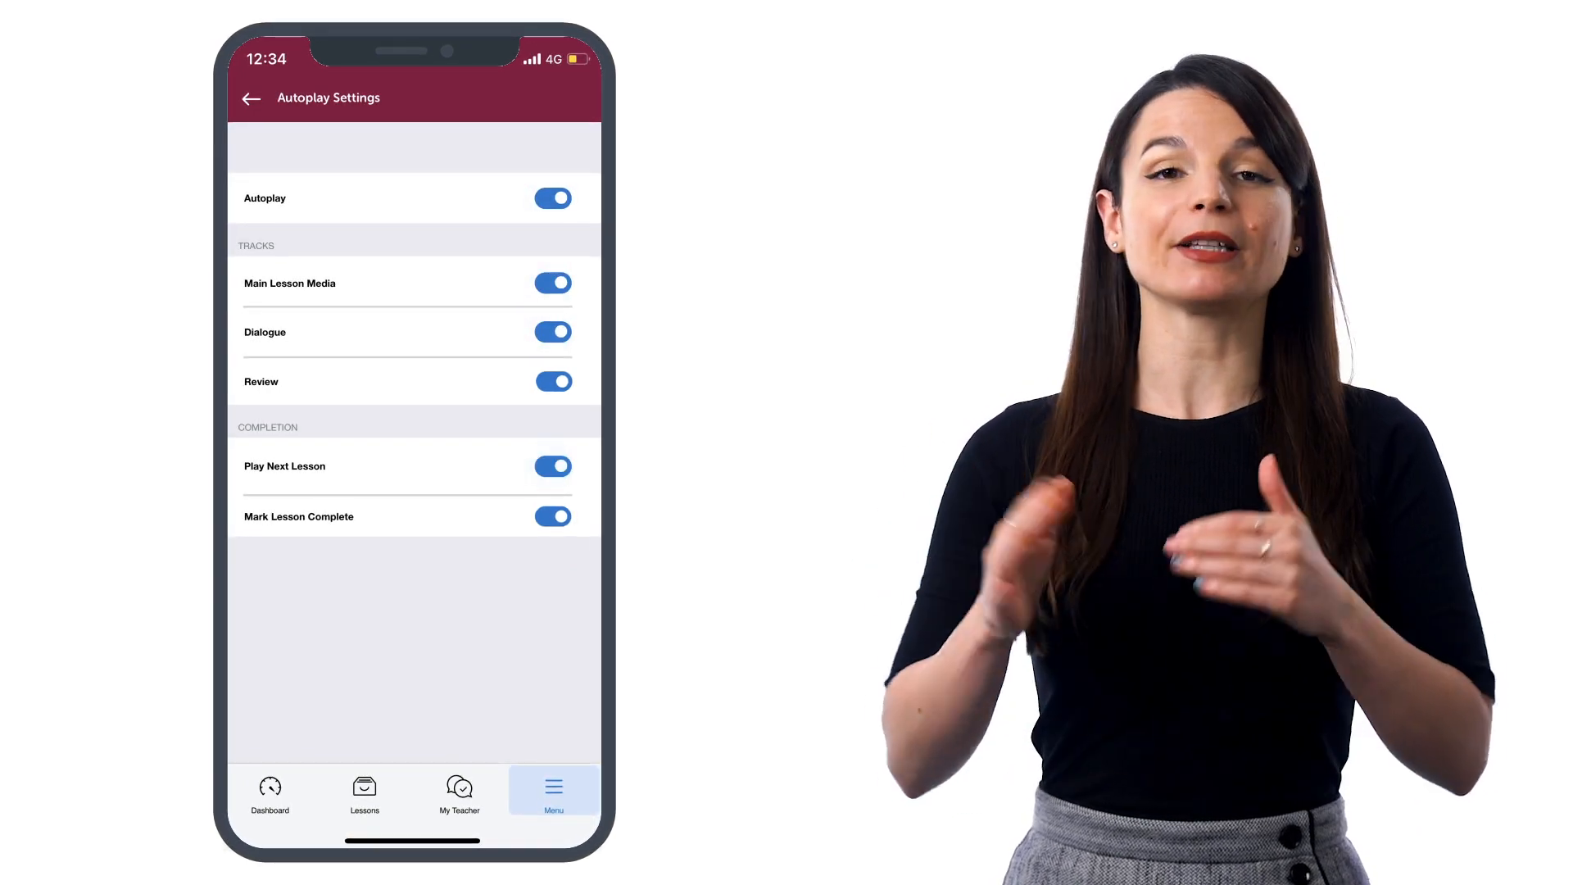